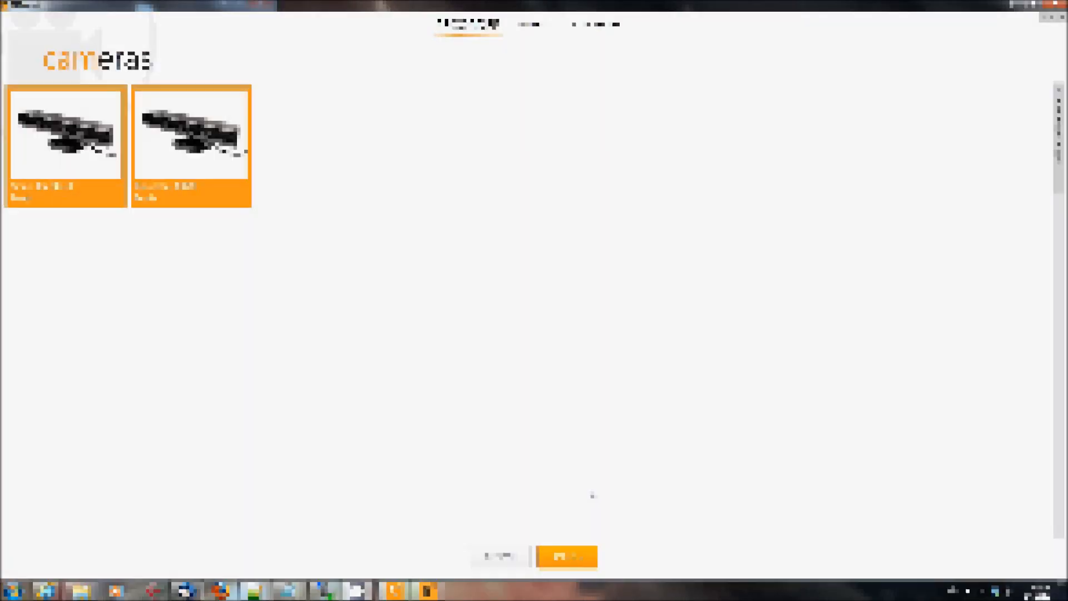
# Start setup for both Kinect cameras, wait for the depth feeds, and advance to Background.
pyautogui.click(565, 556)
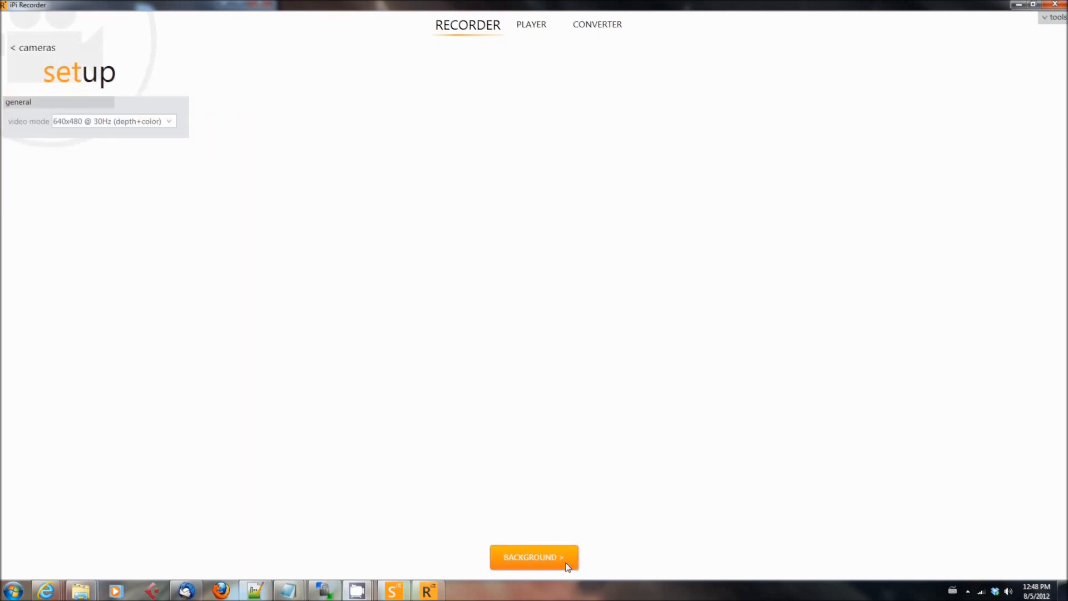
pyautogui.click(533, 556)
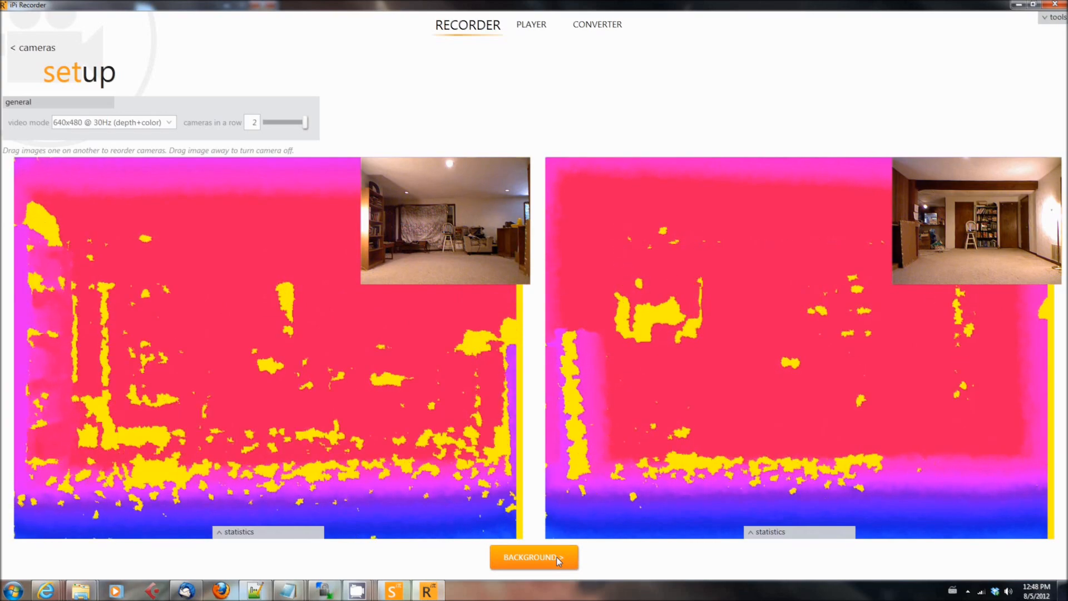
pyautogui.click(533, 557)
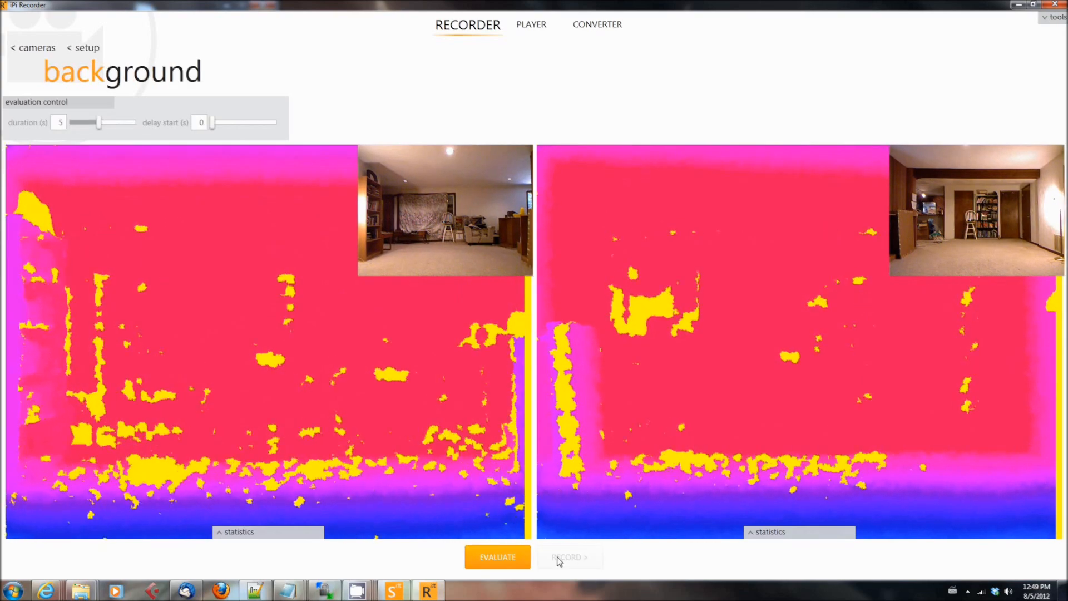
# Evaluate the empty-room background for both cameras and advance to the Record stage.
pyautogui.click(497, 556)
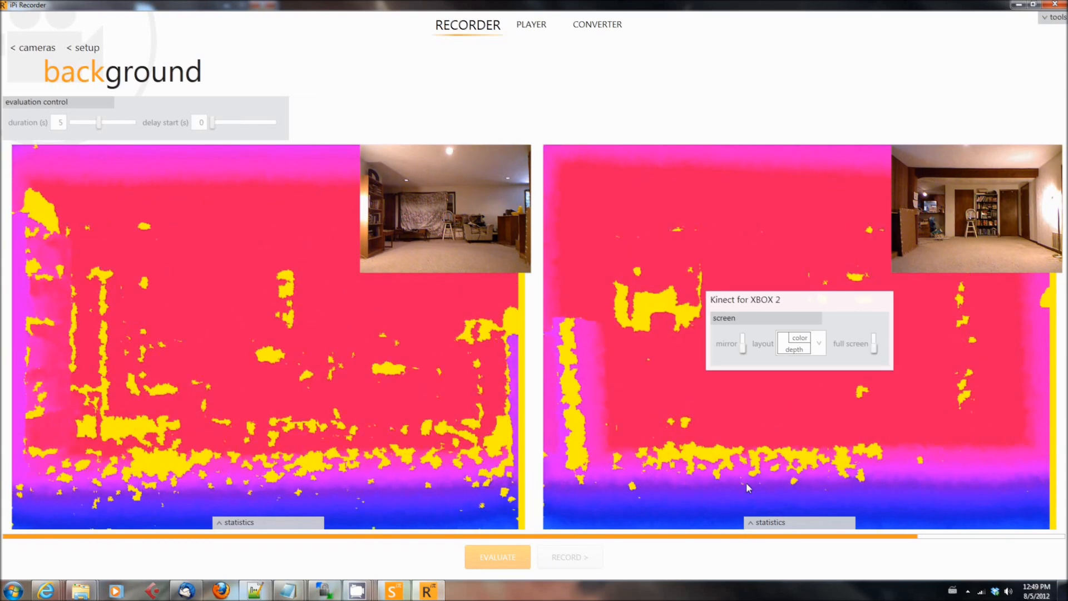
pyautogui.click(569, 557)
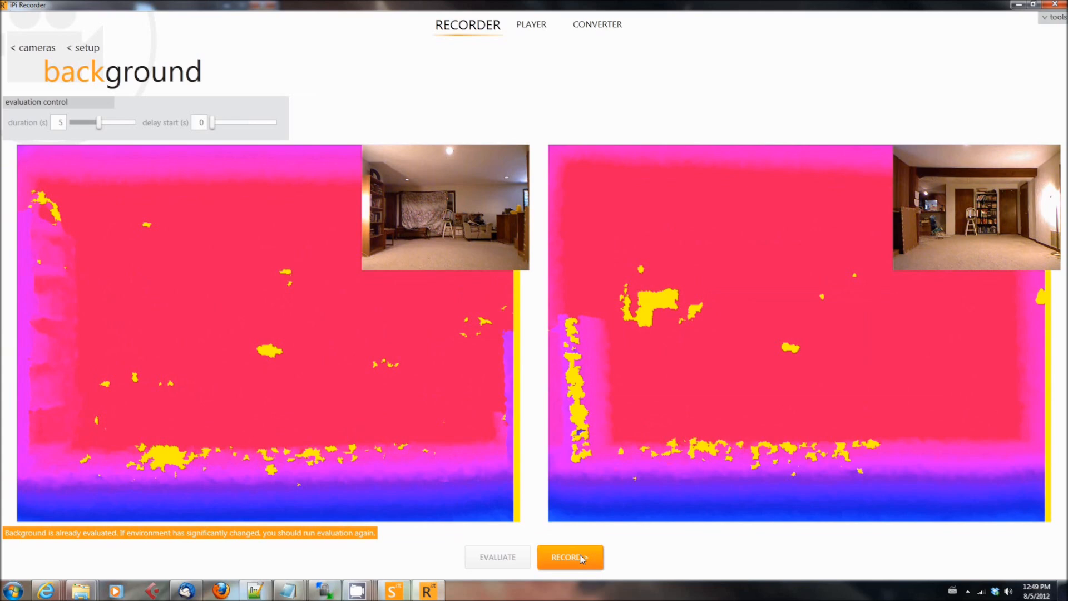
pyautogui.click(570, 556)
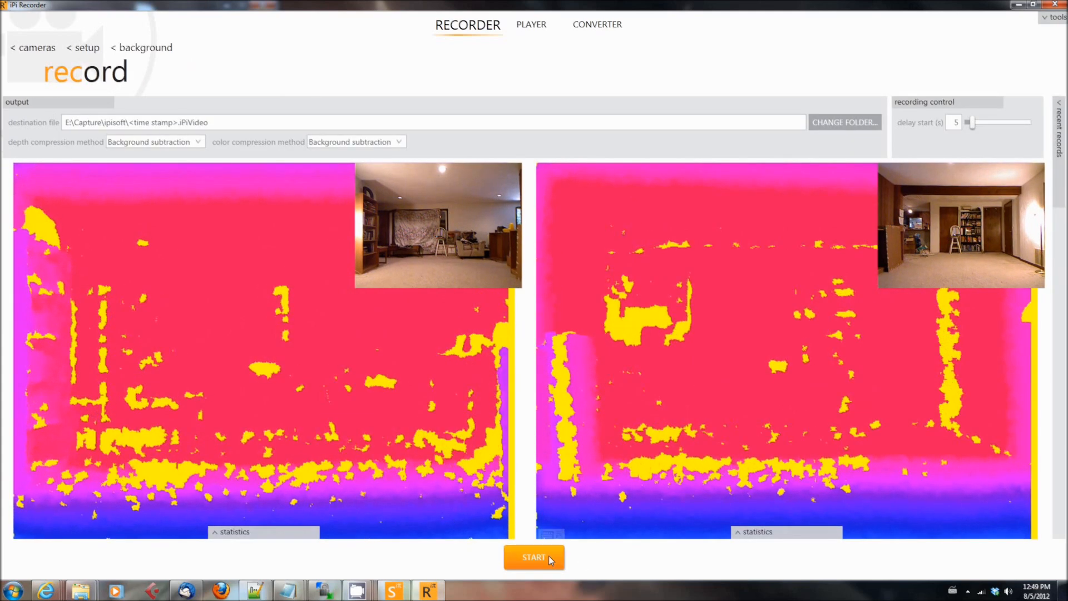
# Record a two-camera take of about 1 min 44 s (2.6 GB), saved to recent records.
pyautogui.click(533, 556)
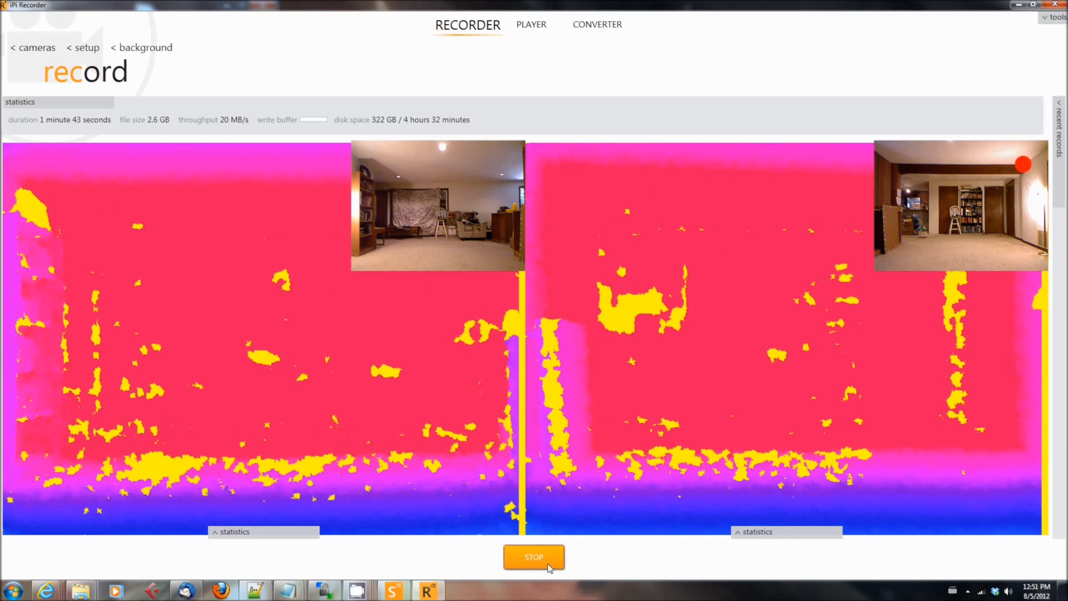
pyautogui.click(533, 557)
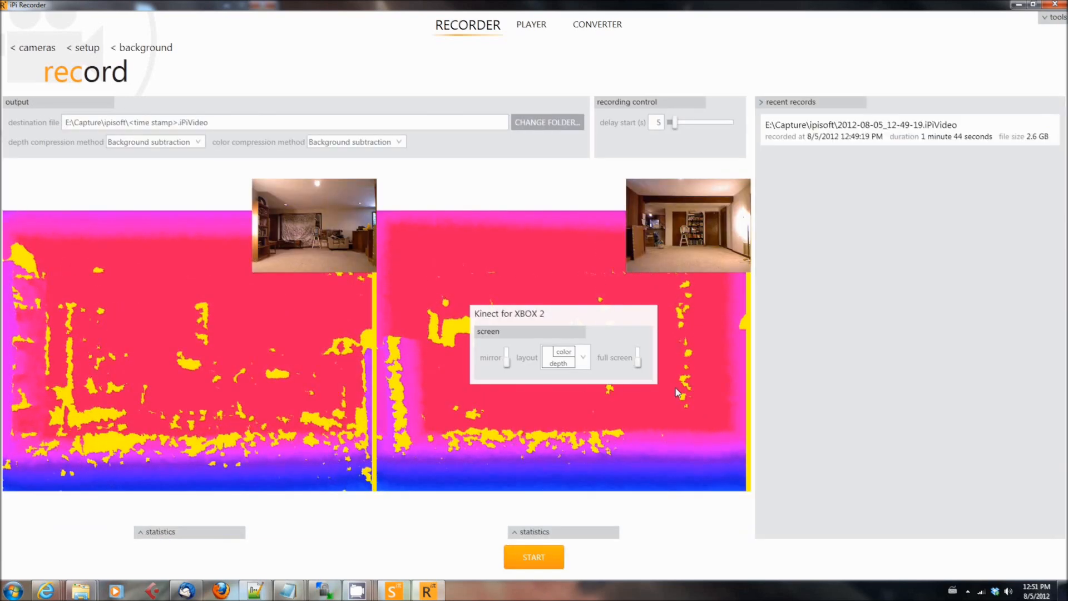